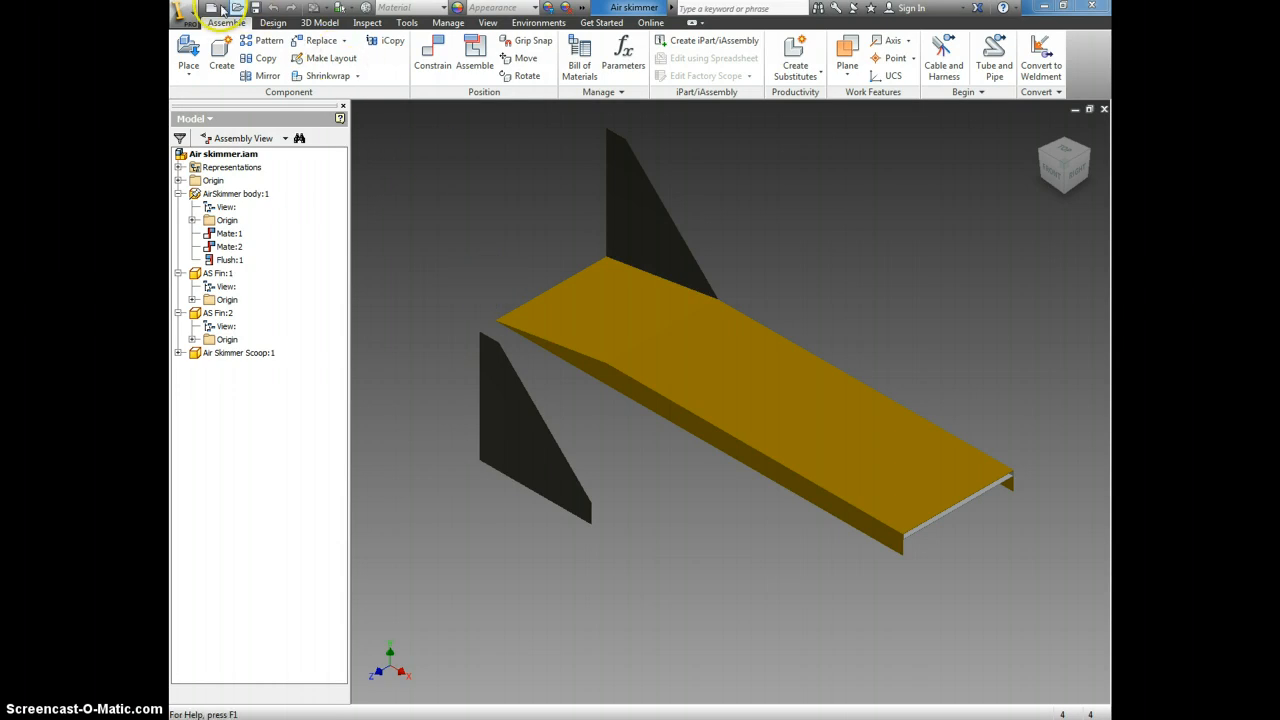
- Bring up the Create New File dialog and select the Standard.iam assembly template
click(212, 8)
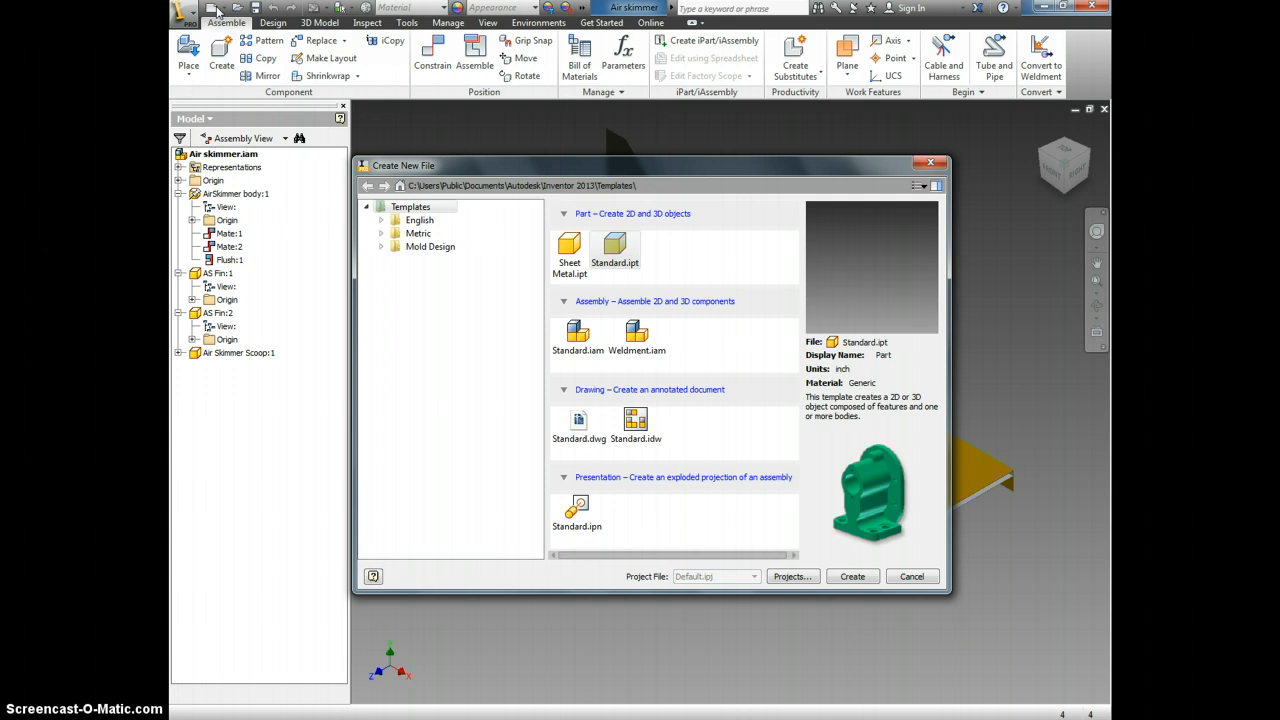
mouse_move(530, 216)
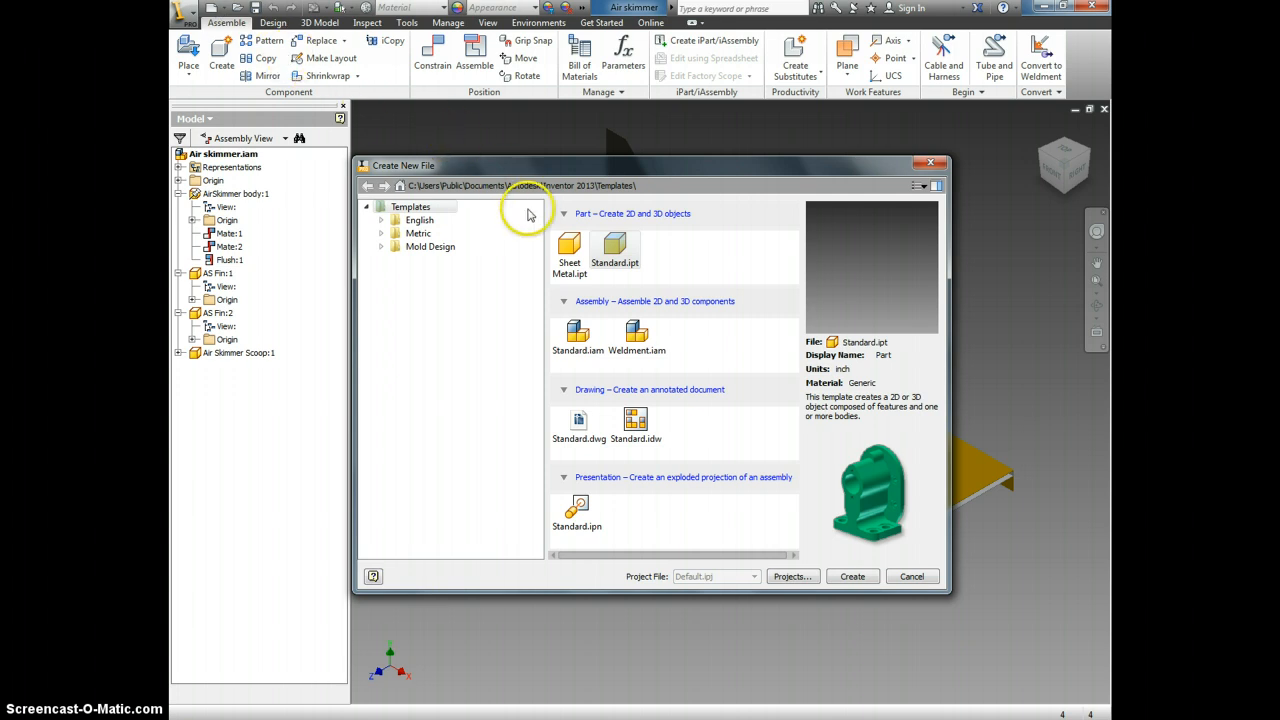
click(614, 248)
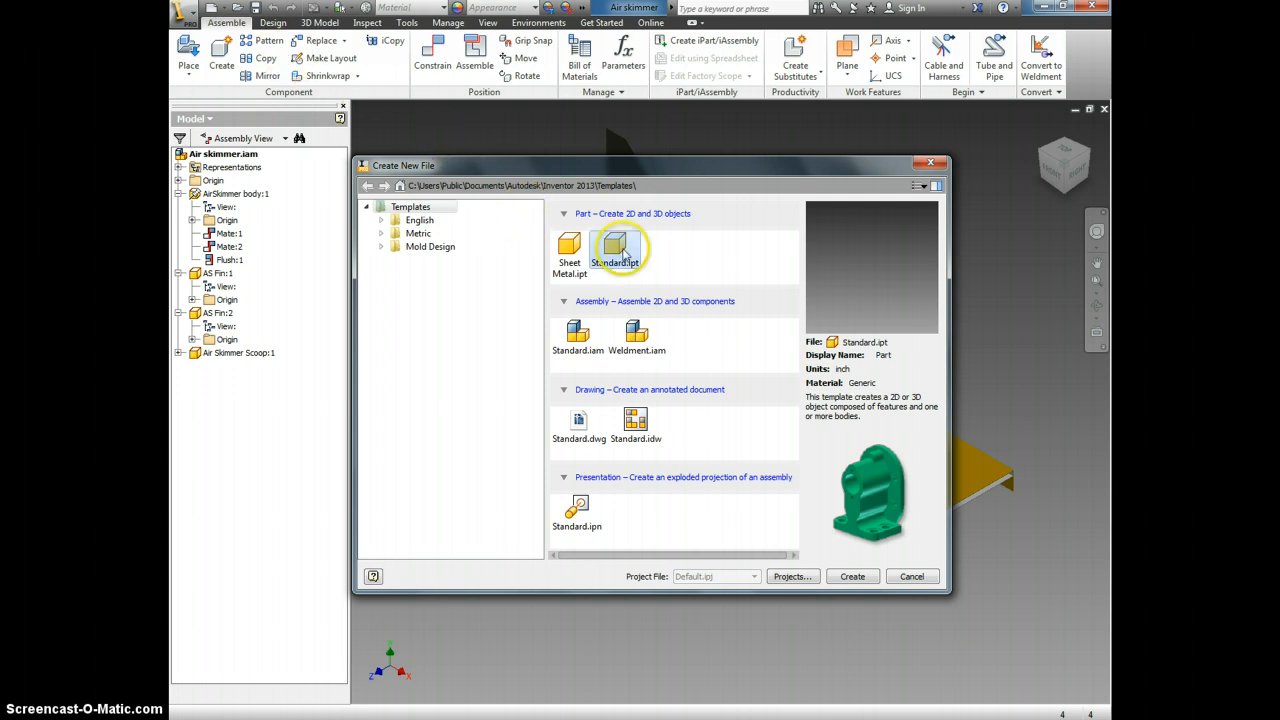
mouse_move(628, 304)
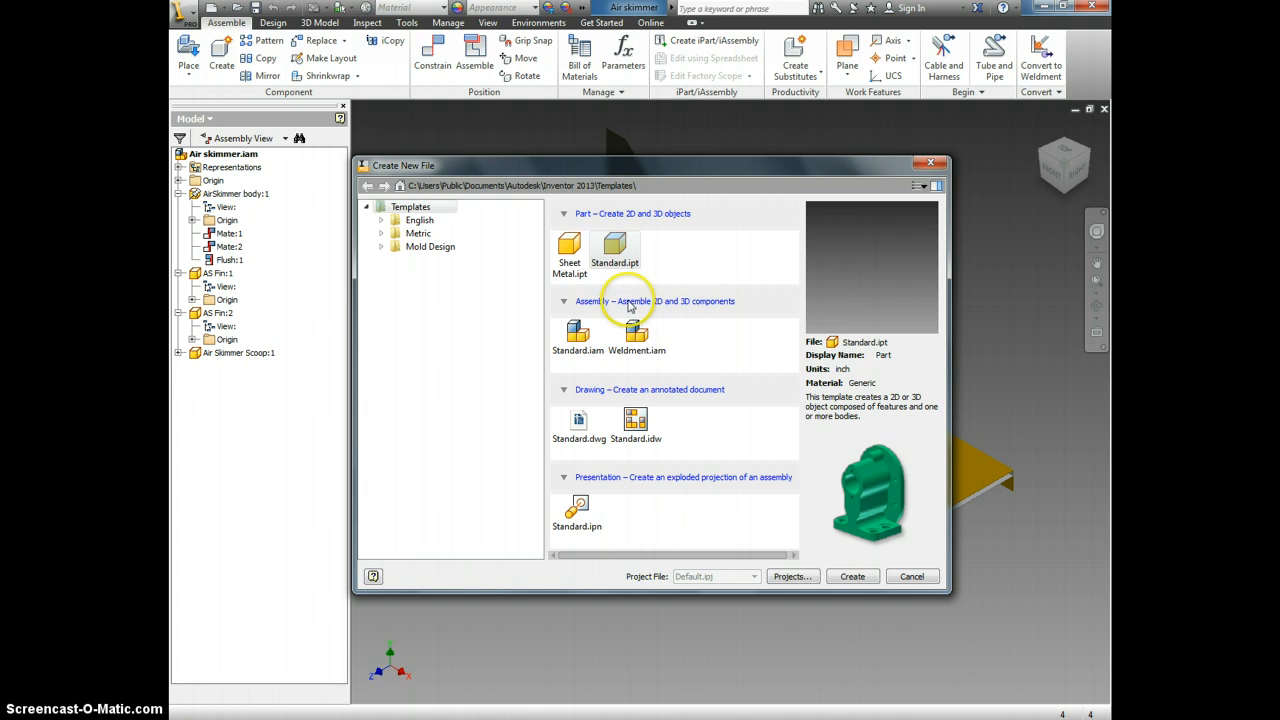
mouse_move(610, 310)
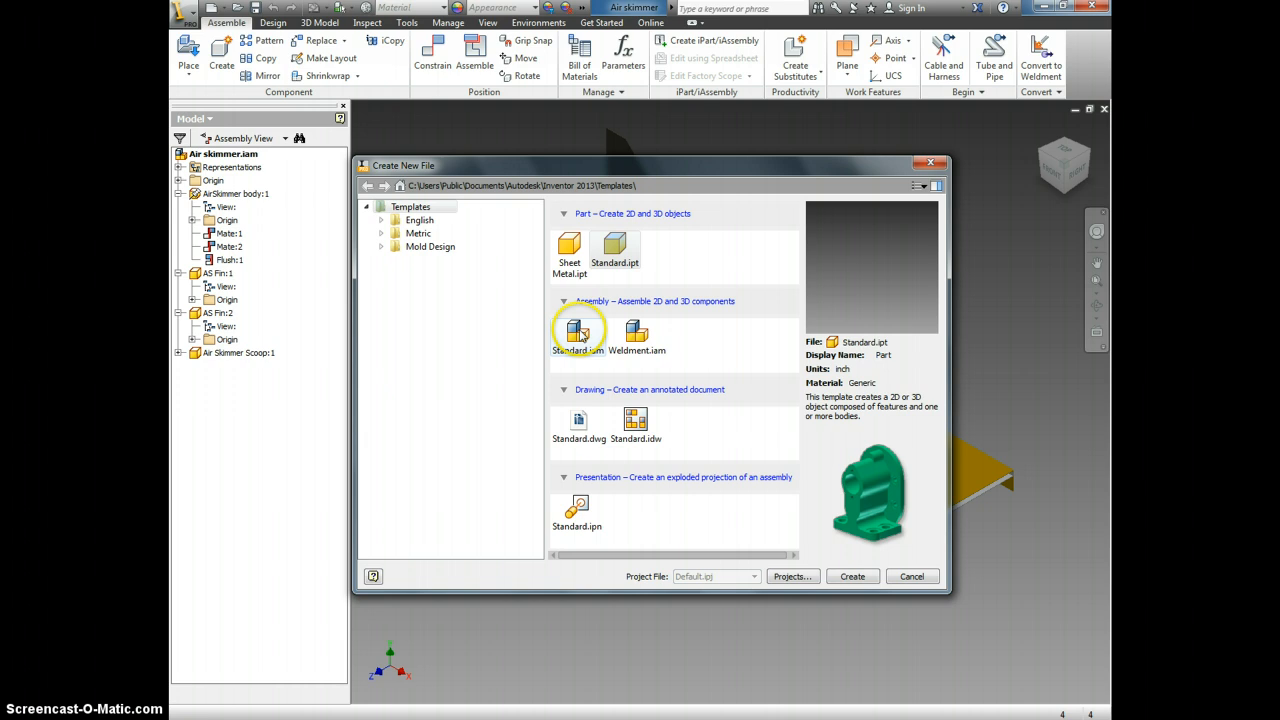
mouse_move(636, 336)
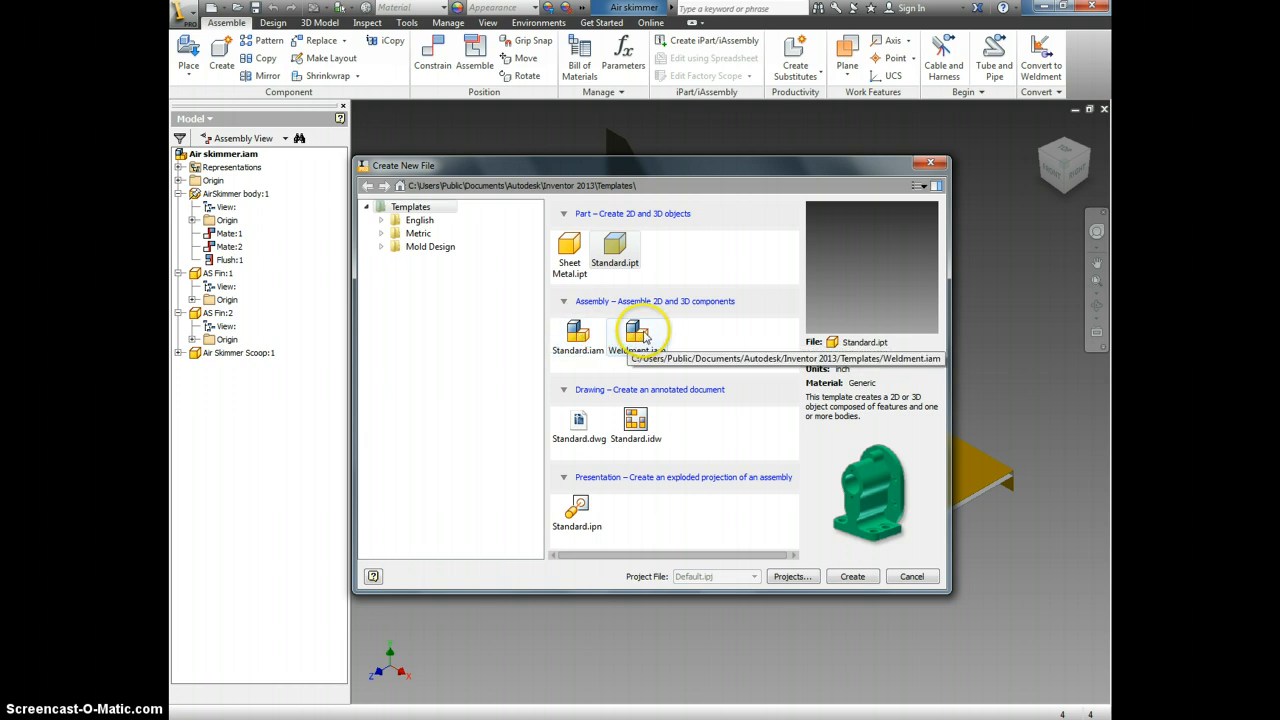
mouse_move(578, 332)
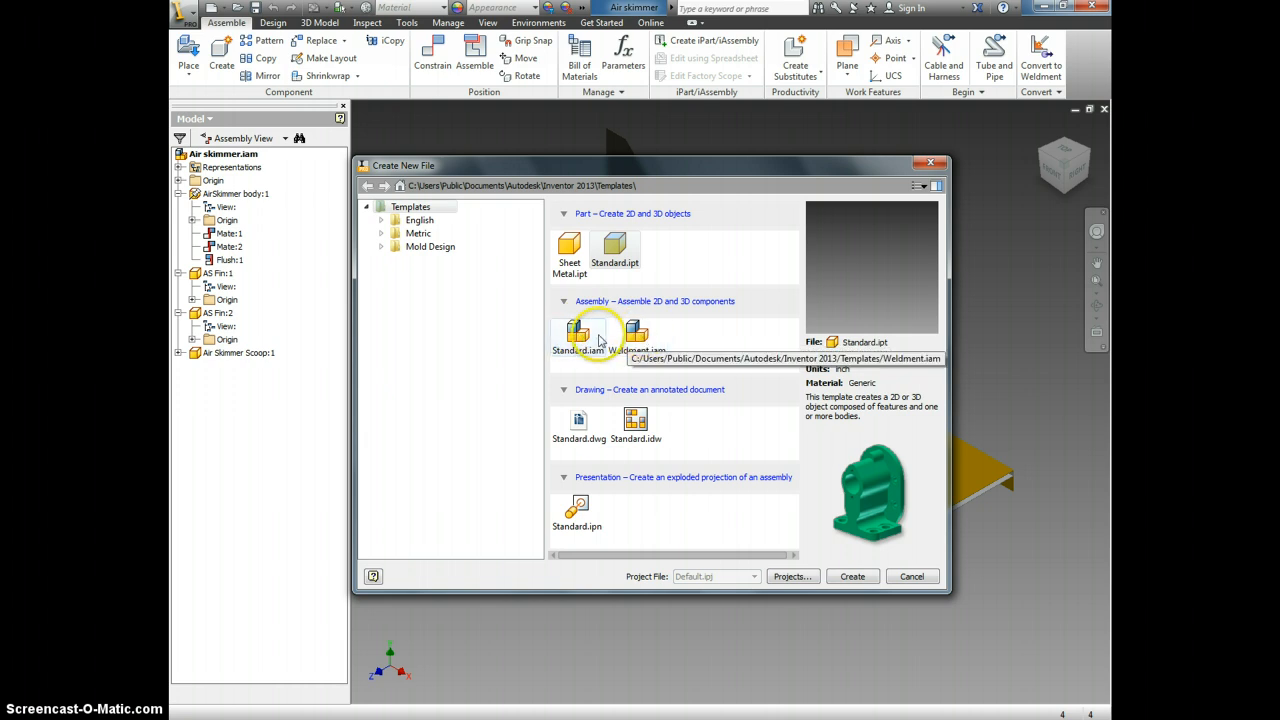
mouse_move(578, 336)
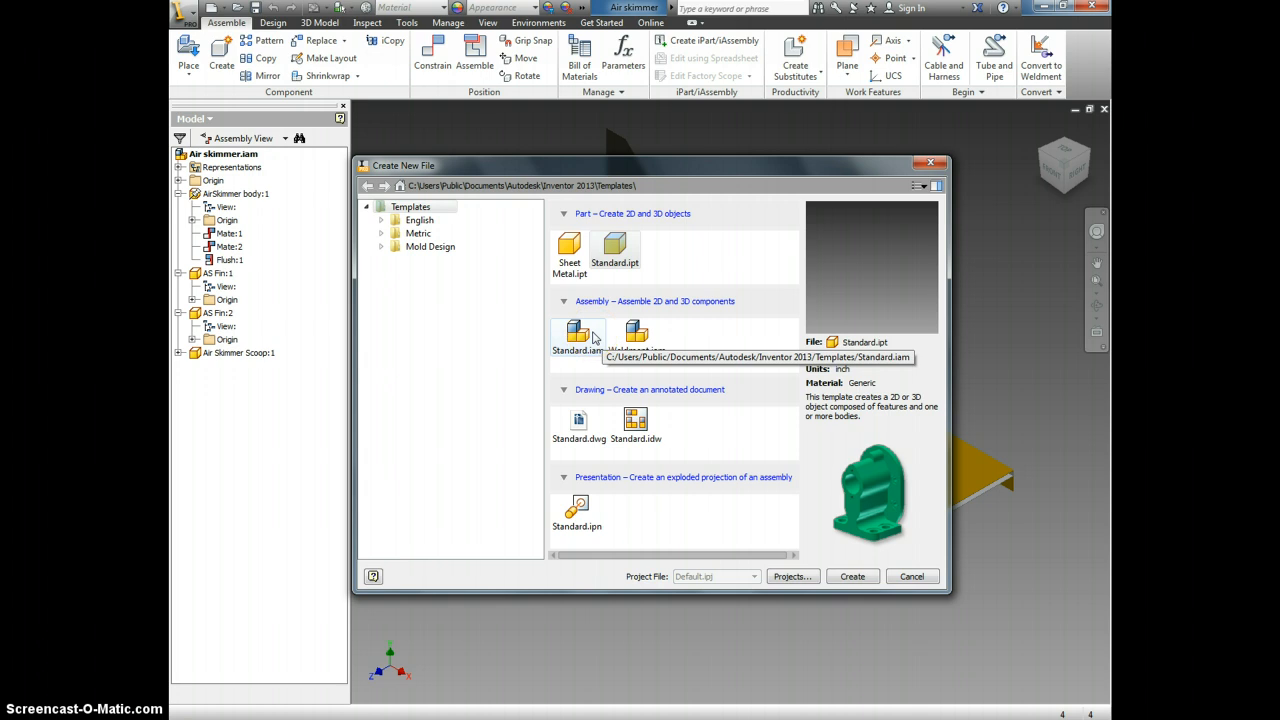
click(578, 336)
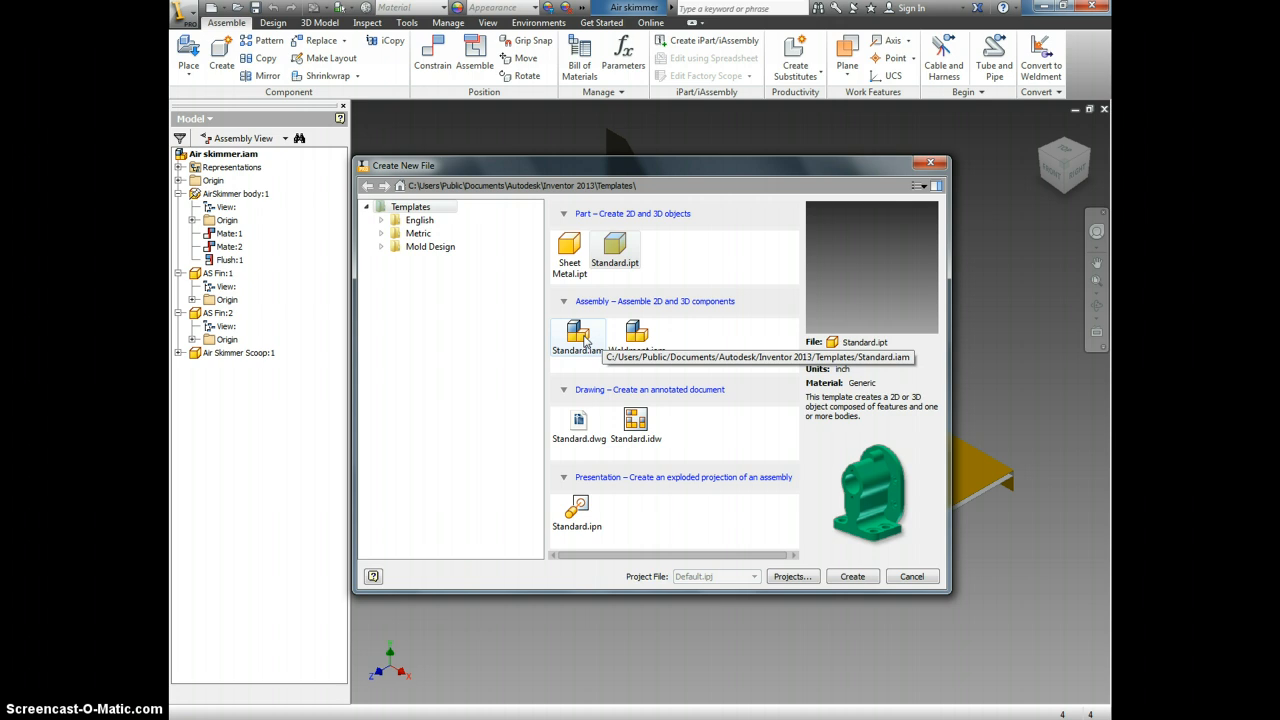
- Create the new empty Assembly1 from the Standard.iam template
click(852, 576)
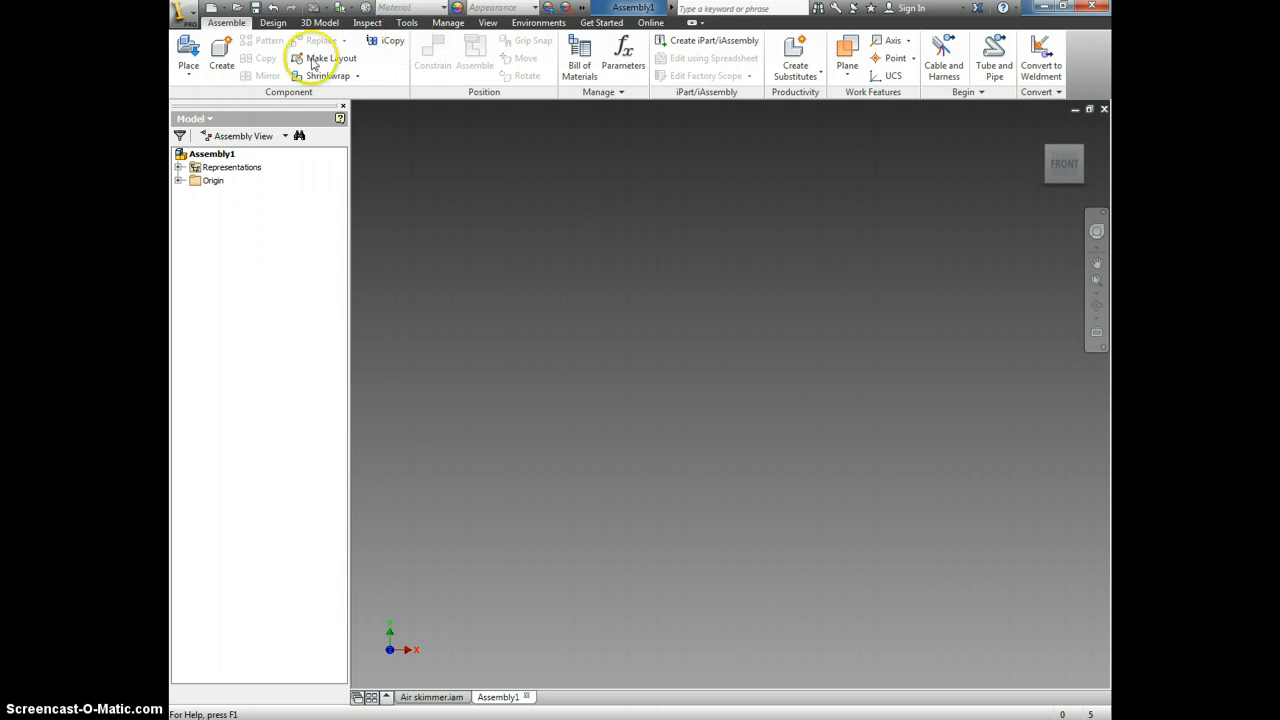
mouse_move(188, 50)
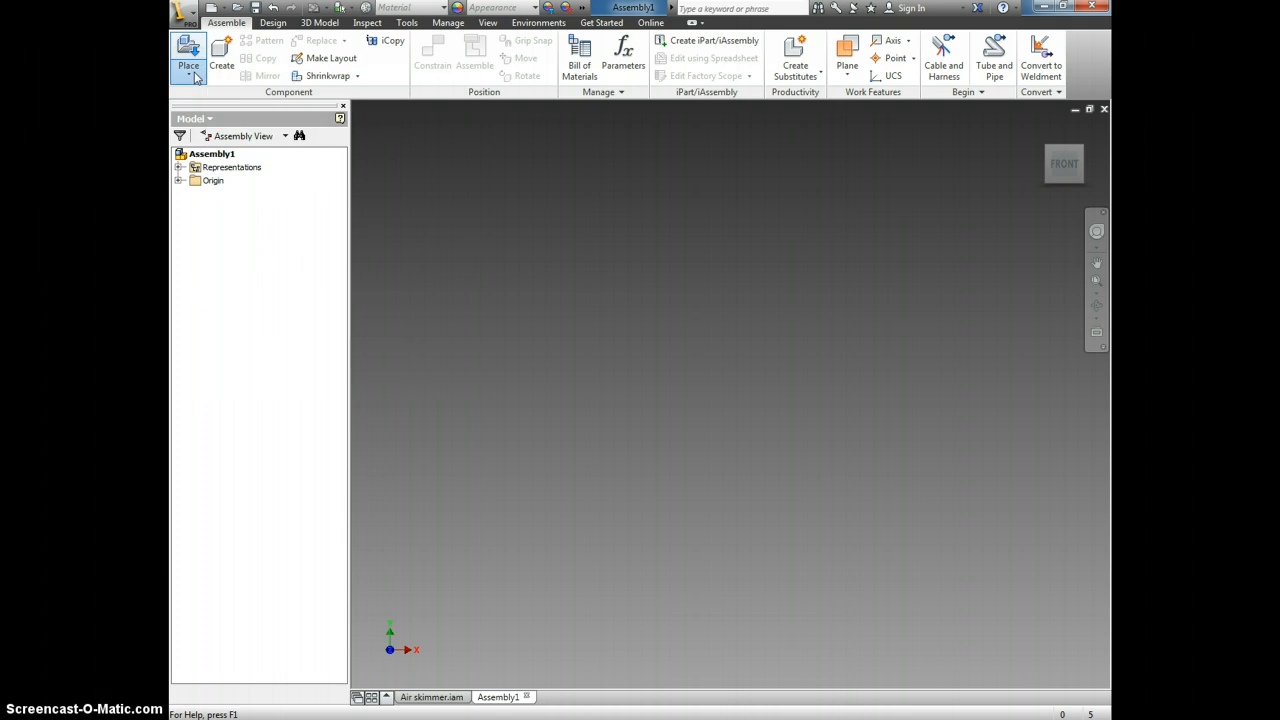
- Start Place Component from the Assemble tab and select the AirSkimmer Body part
click(188, 64)
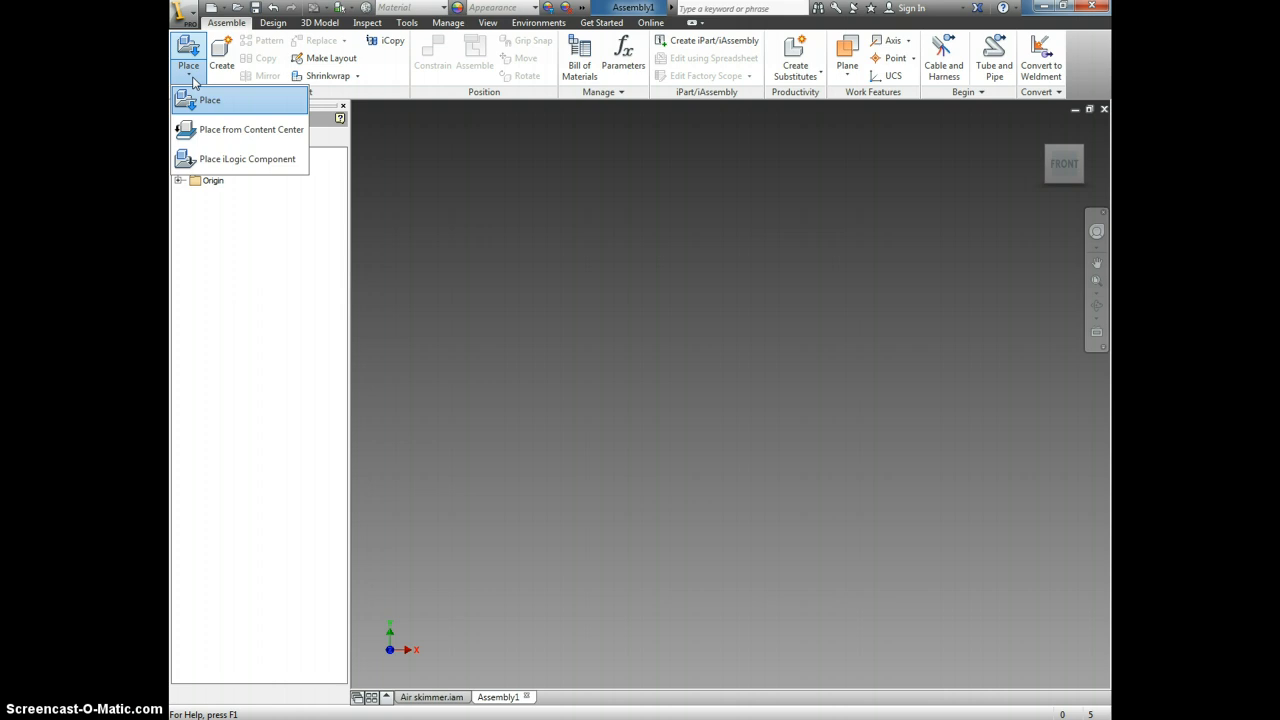
mouse_move(212, 104)
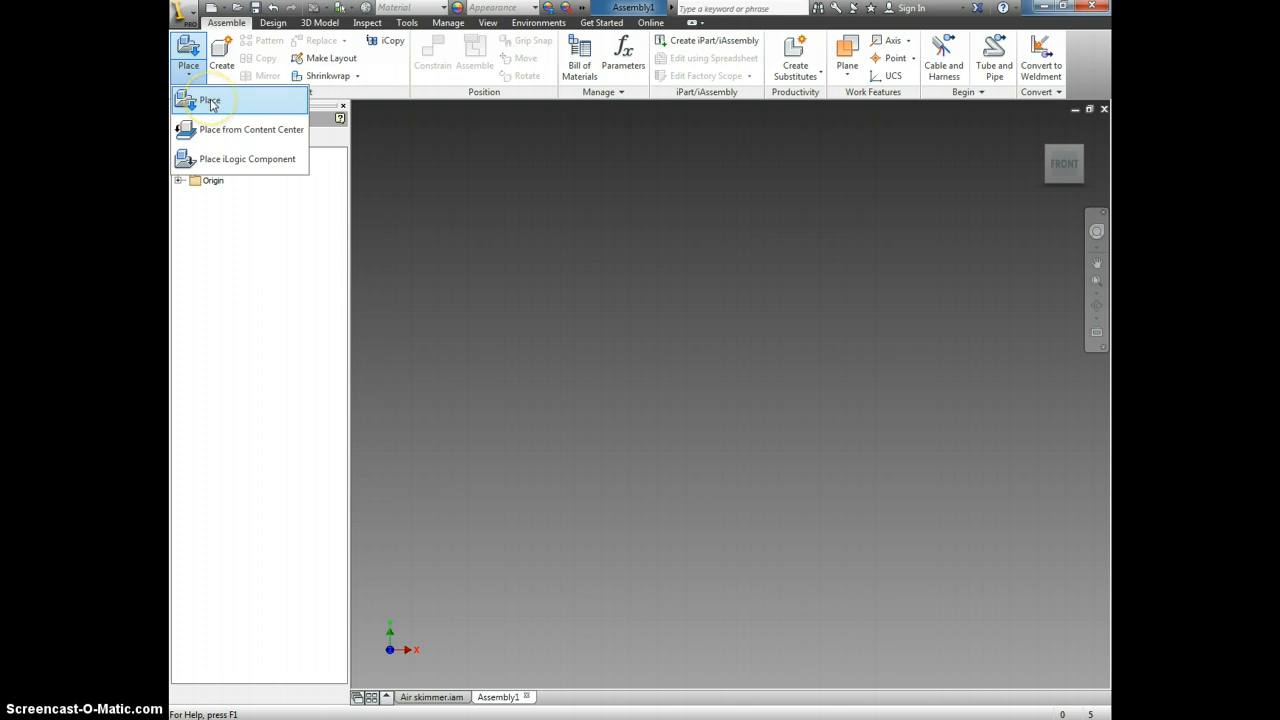
click(208, 100)
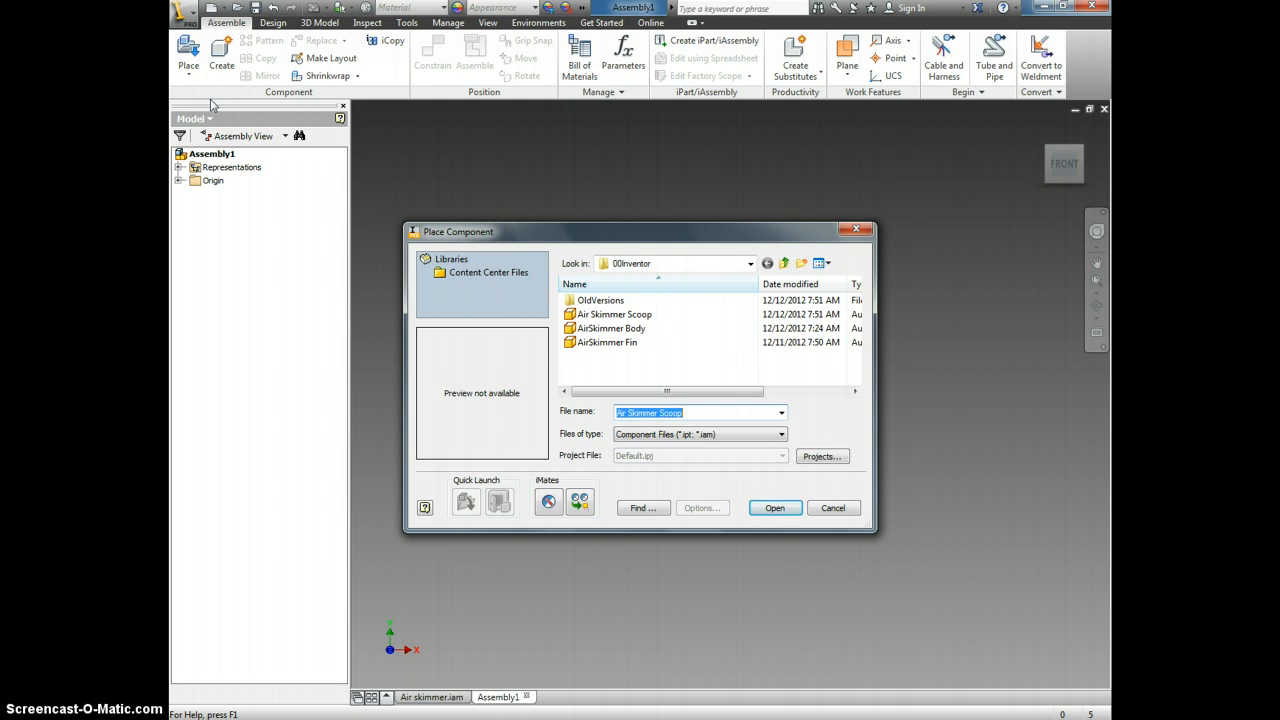
mouse_move(574, 280)
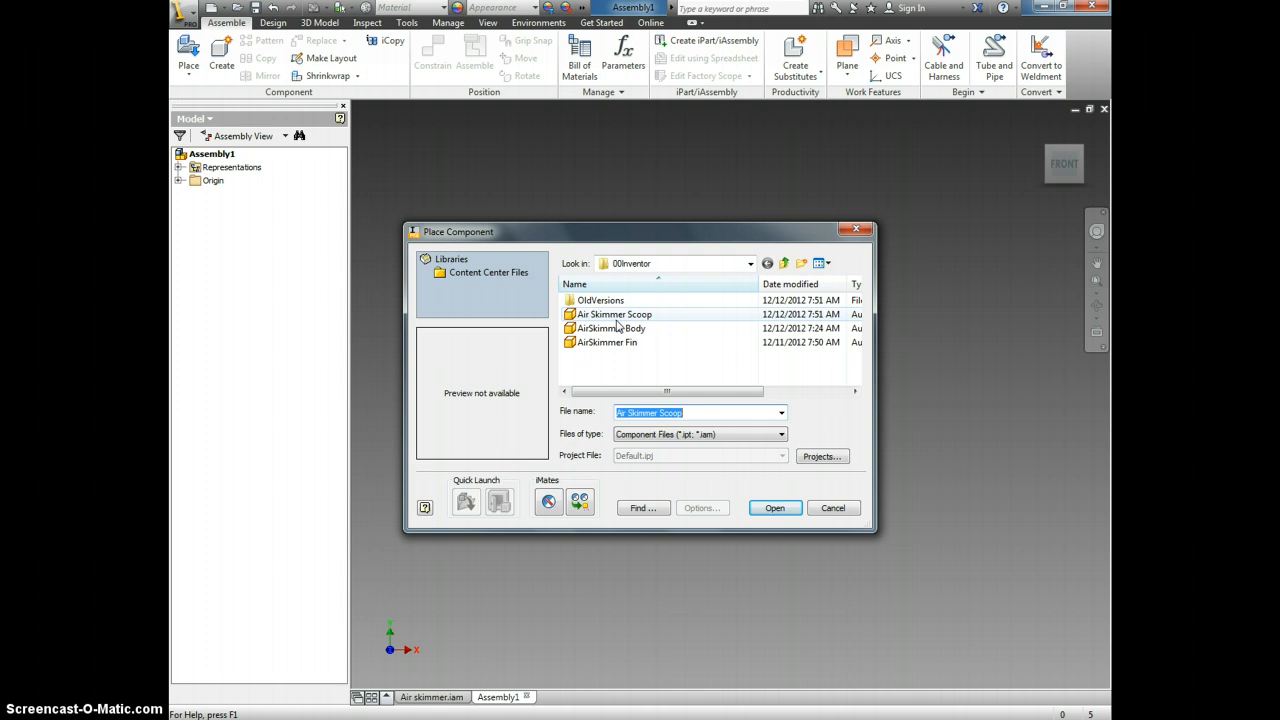
click(612, 328)
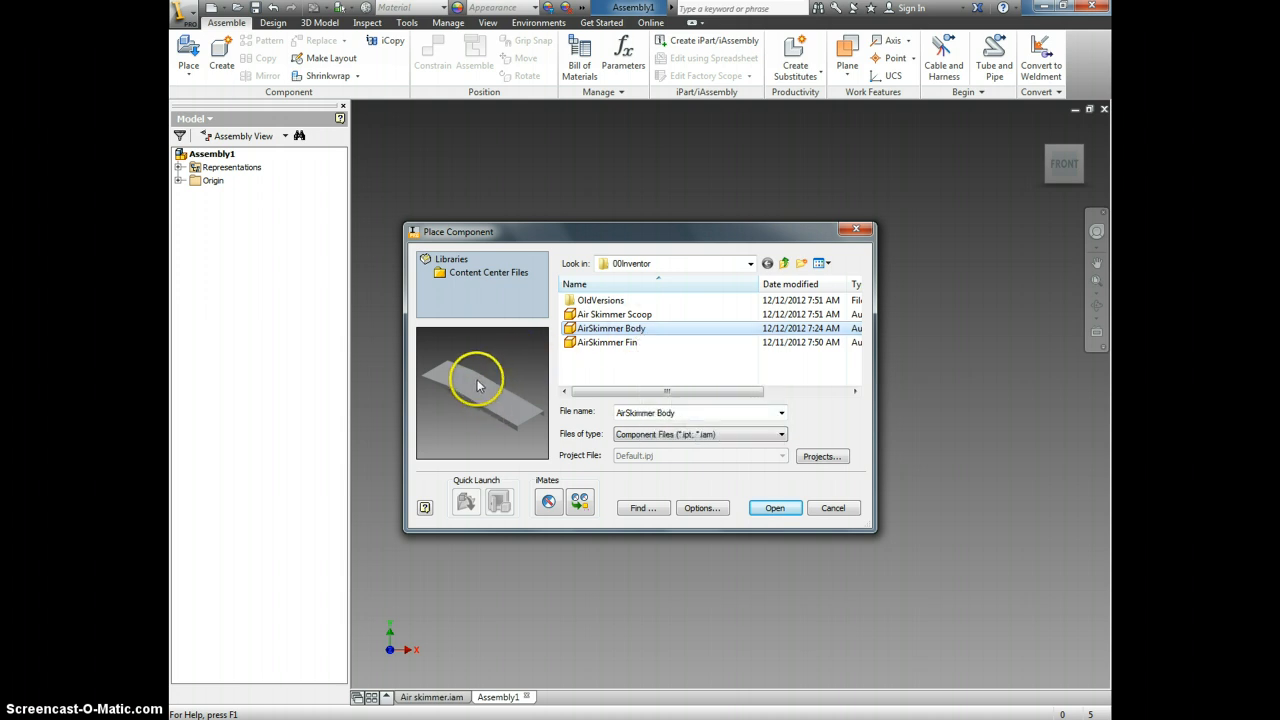
mouse_move(544, 368)
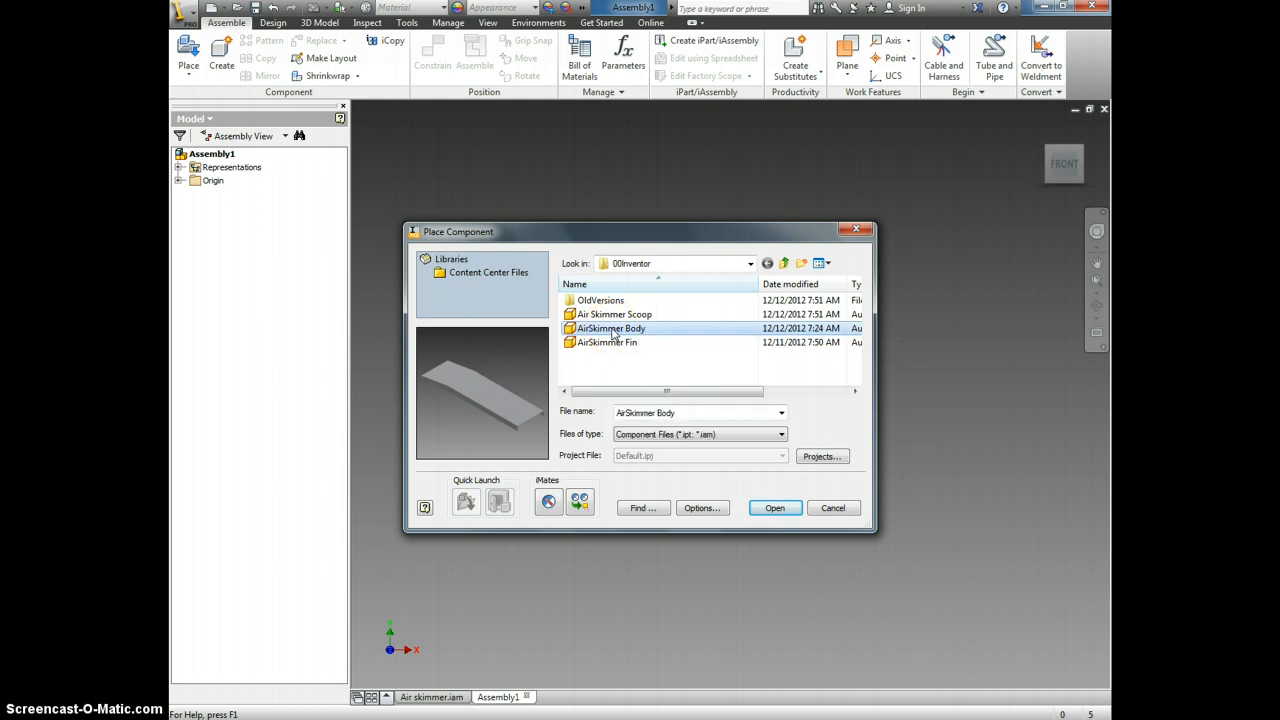
- Place the AirSkimmer Body as the assembly's first component
click(832, 508)
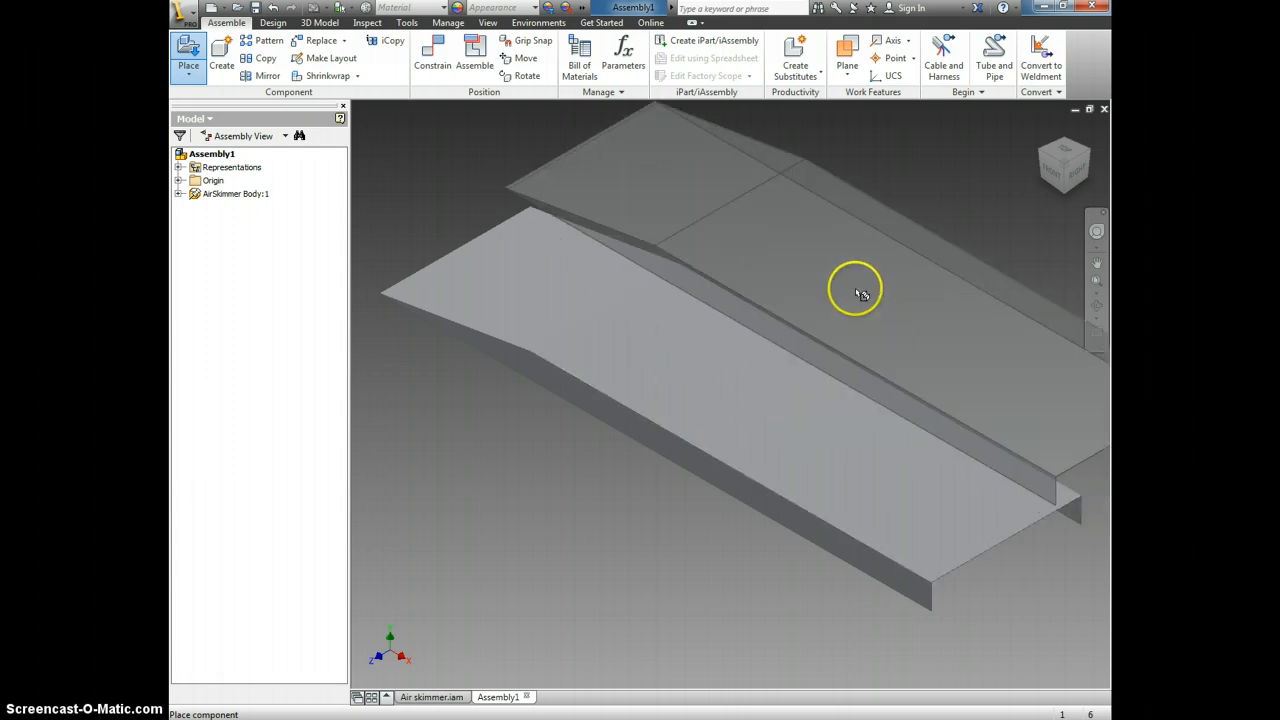
mouse_move(856, 292)
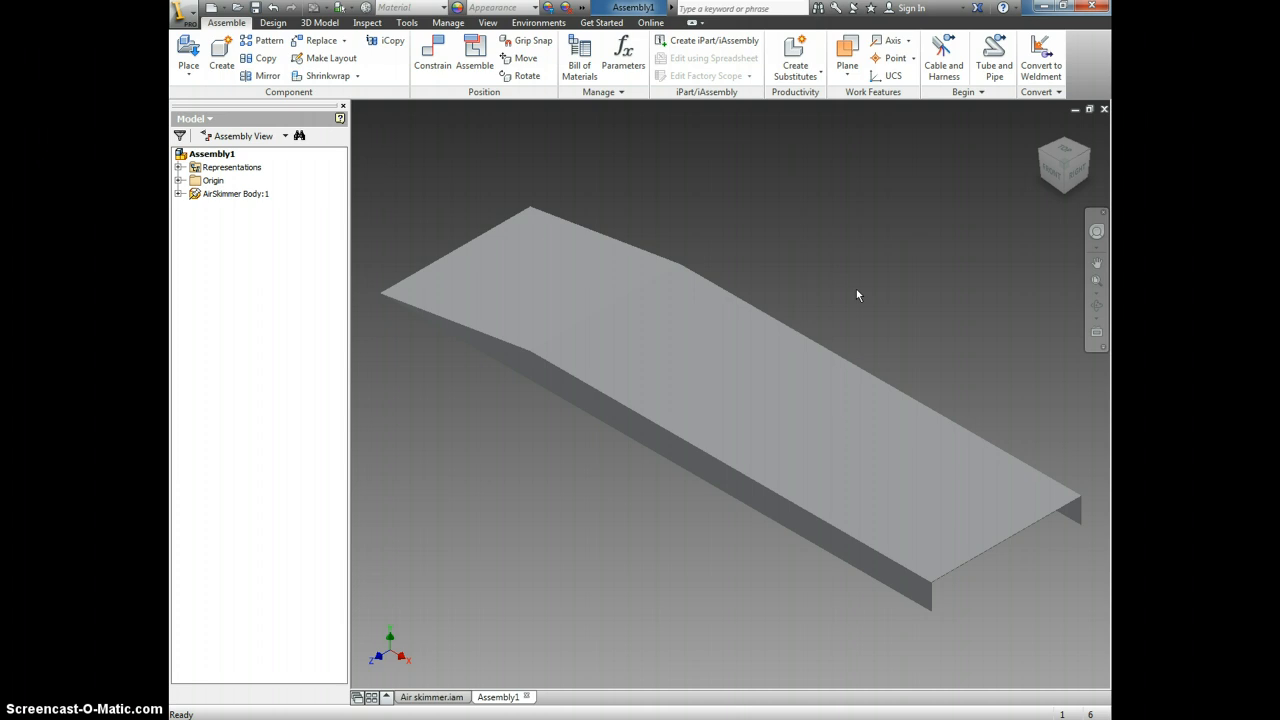
mouse_move(750, 242)
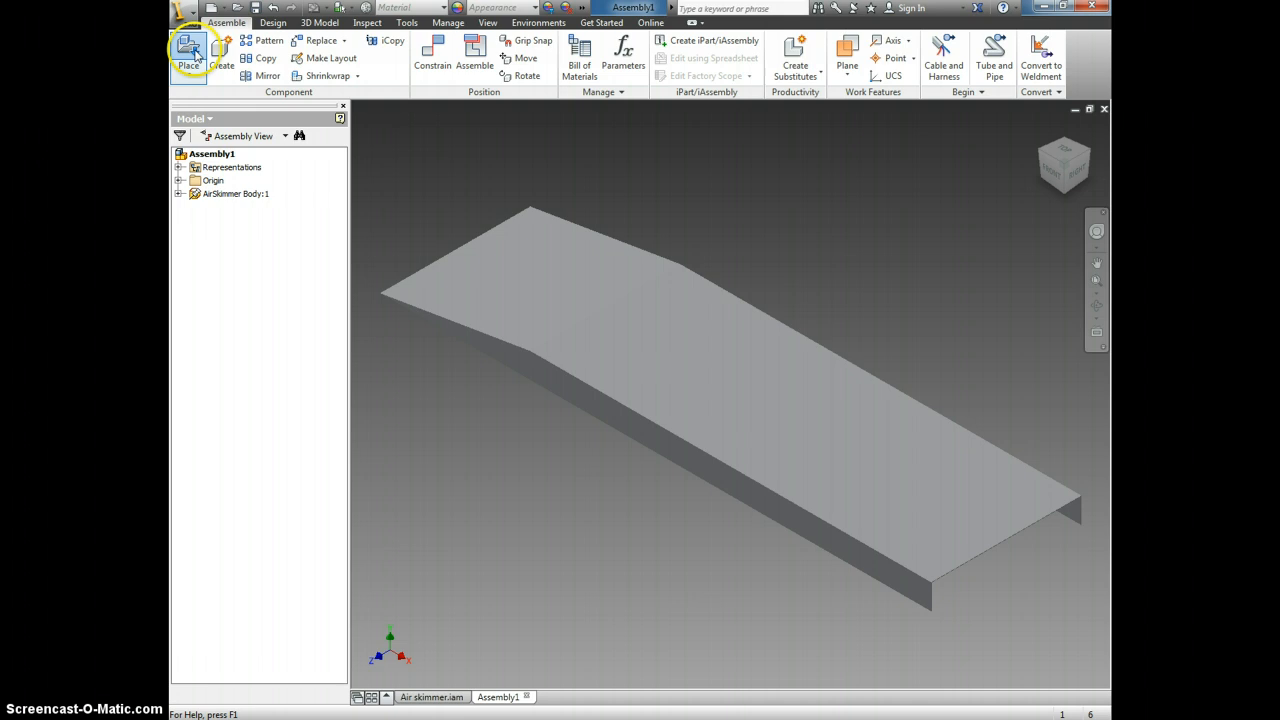
- Place two AirSkimmer Fin parts beside the body as Fin:1 and Fin:2
click(188, 50)
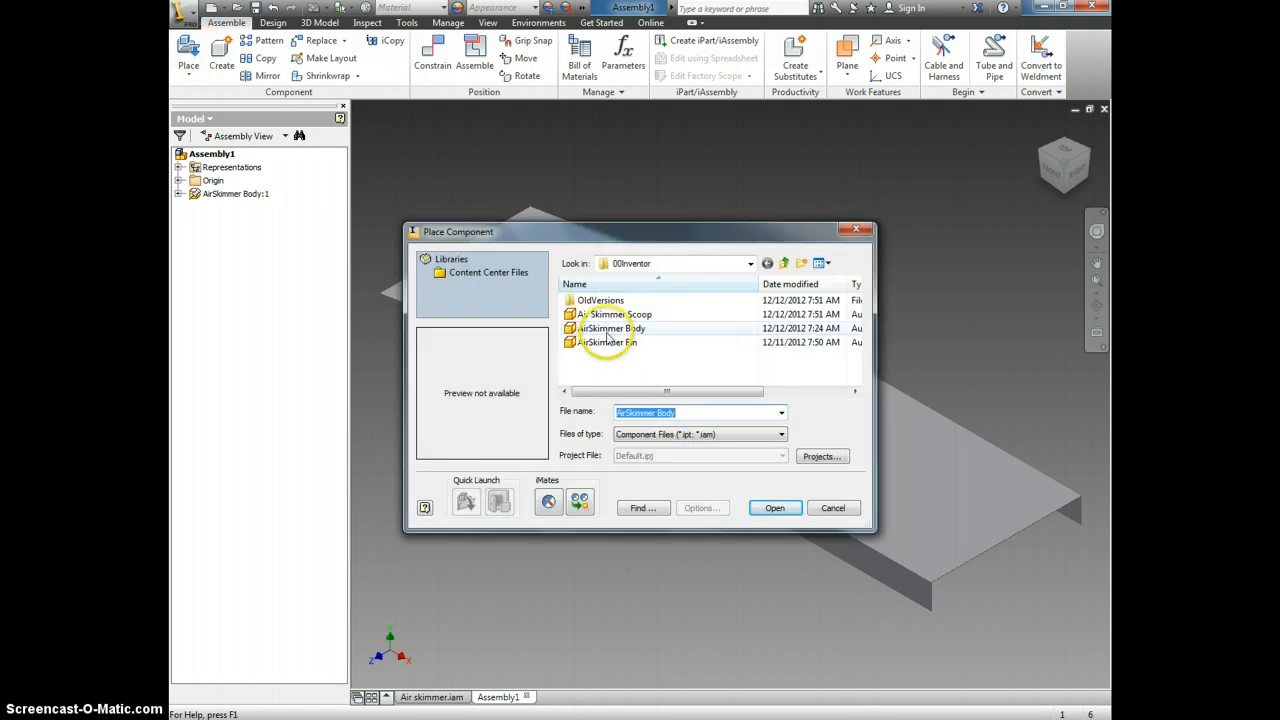
click(608, 342)
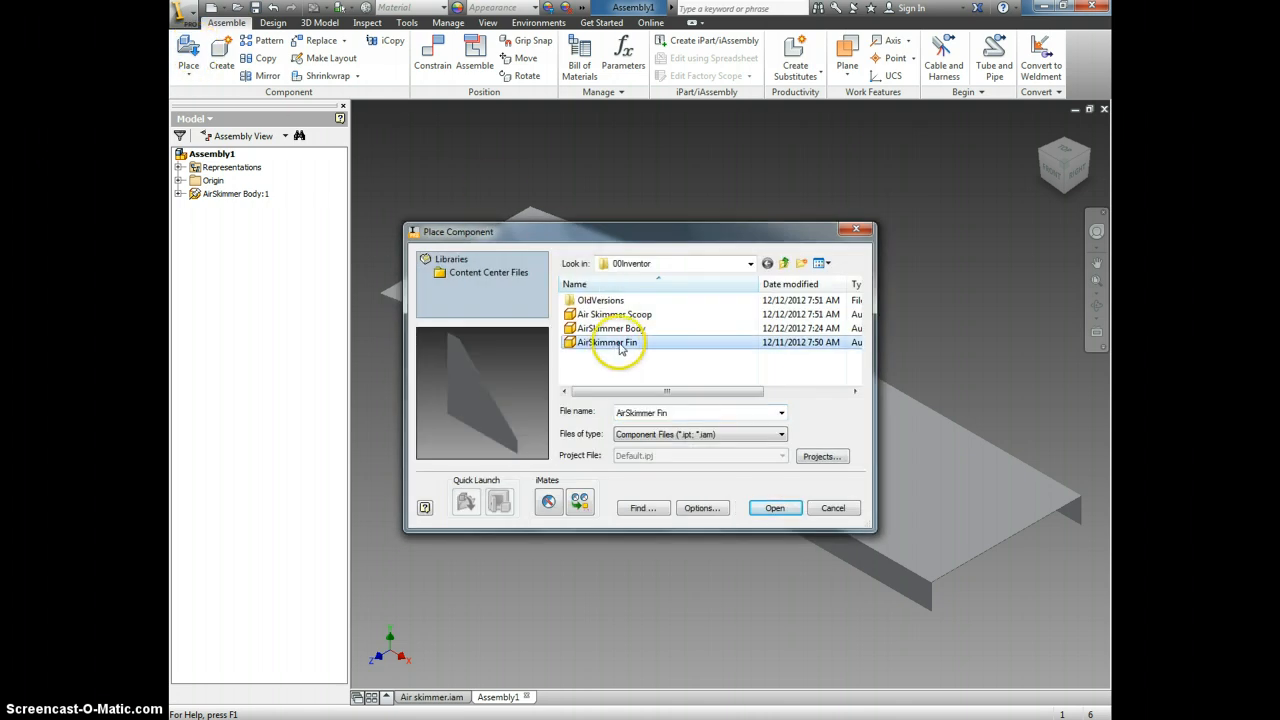
click(774, 508)
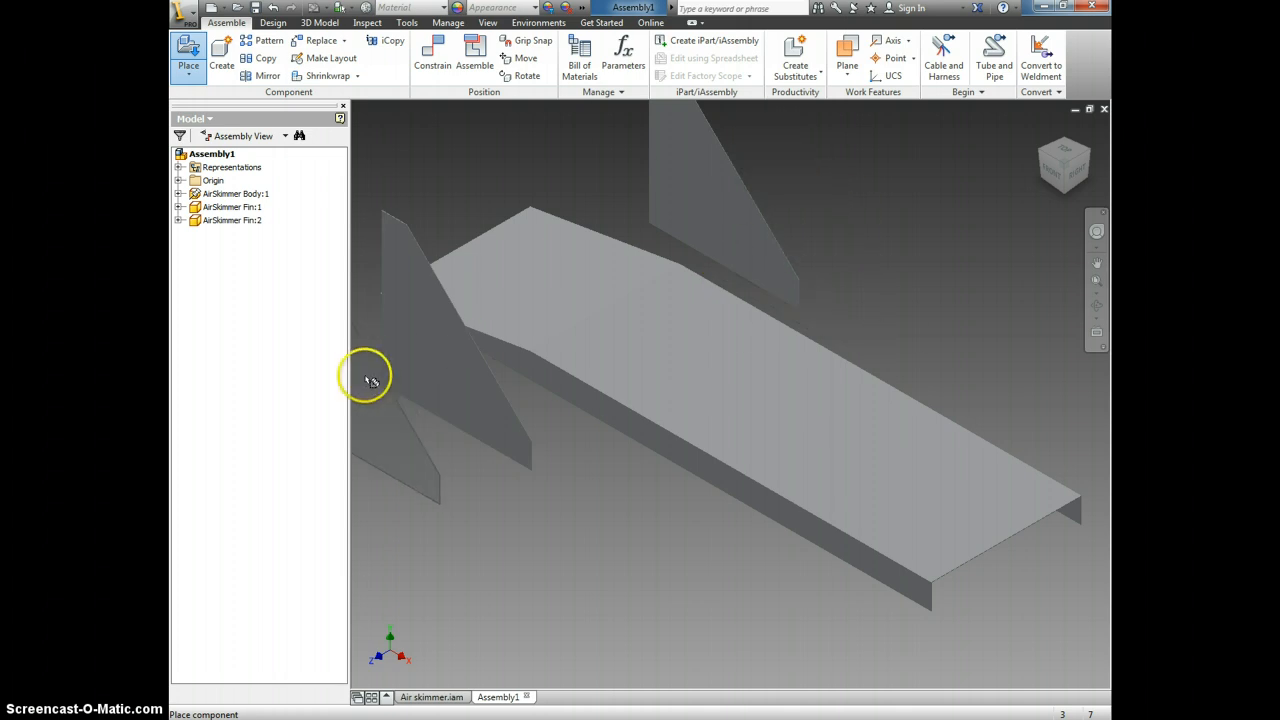
click(232, 206)
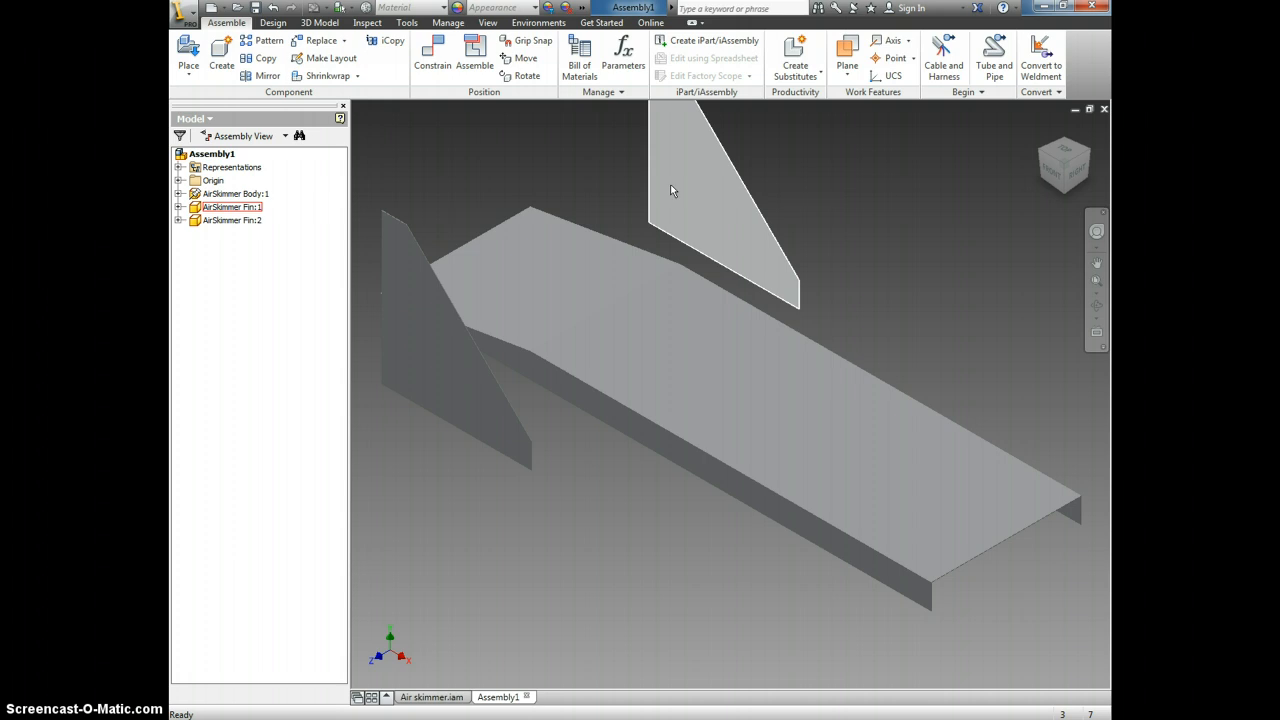
- Place the Air Skimmer Scoop below the body as Scoop:1
click(188, 50)
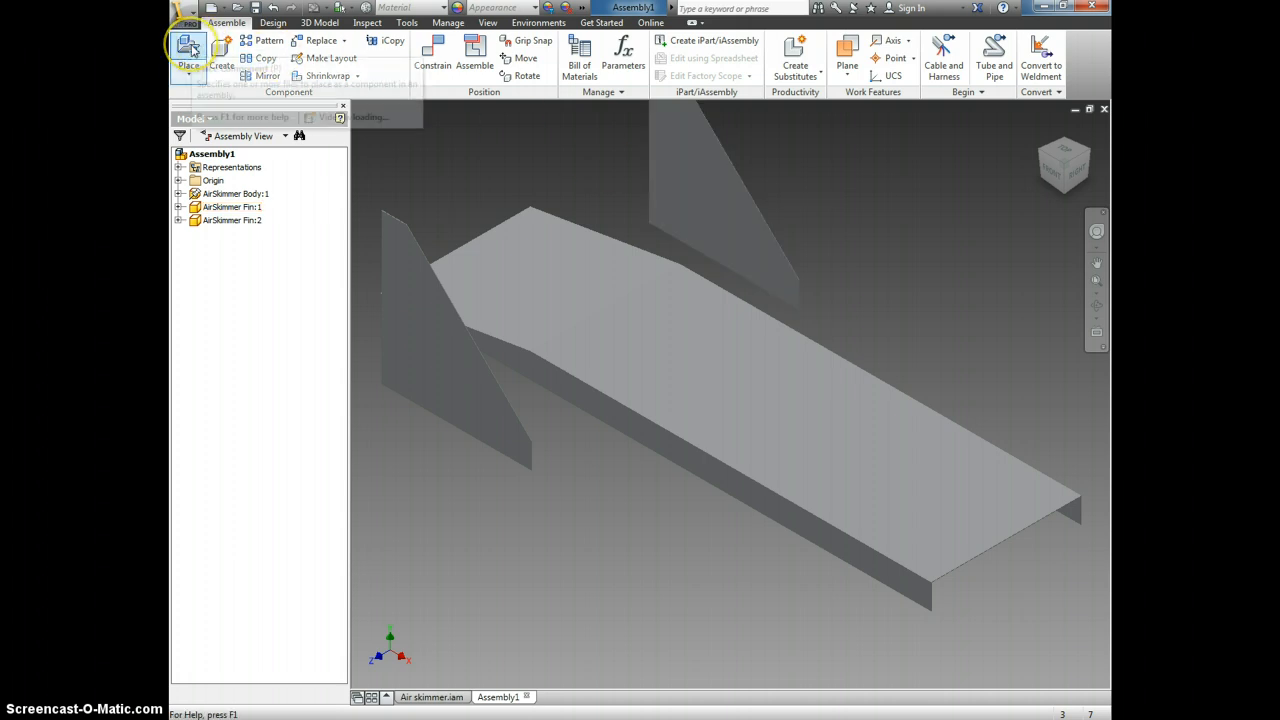
click(188, 50)
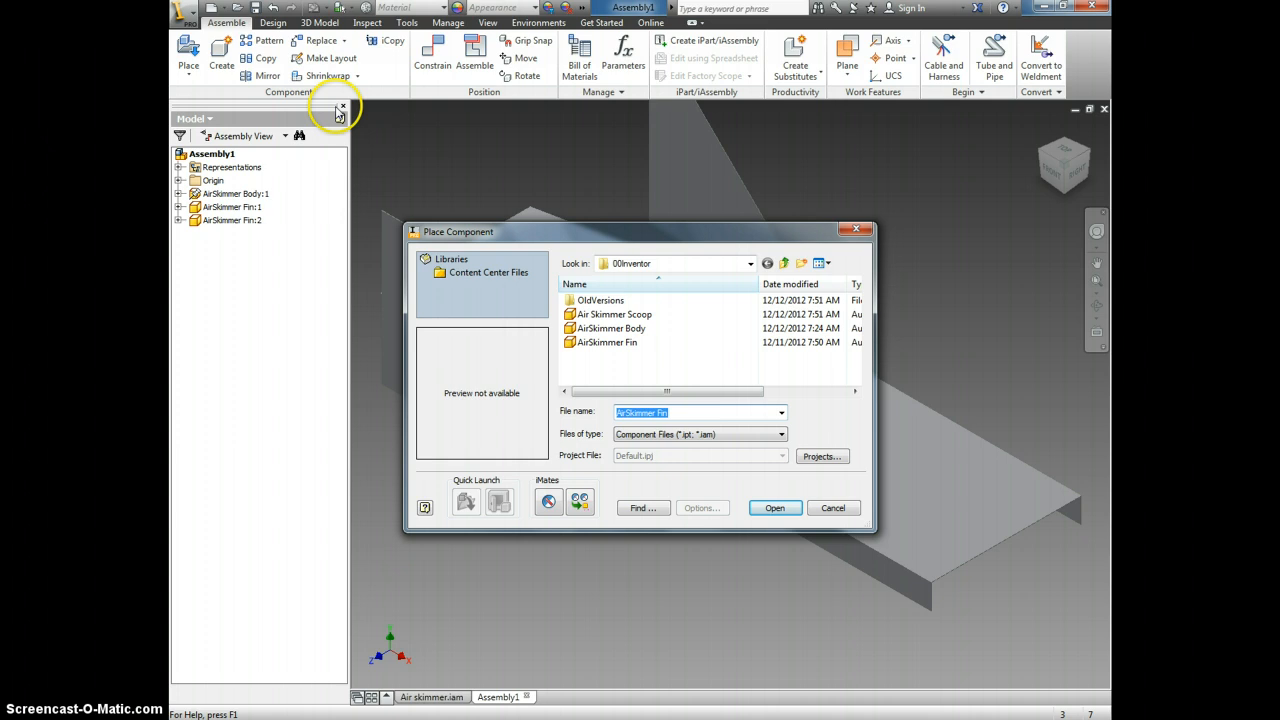
click(614, 314)
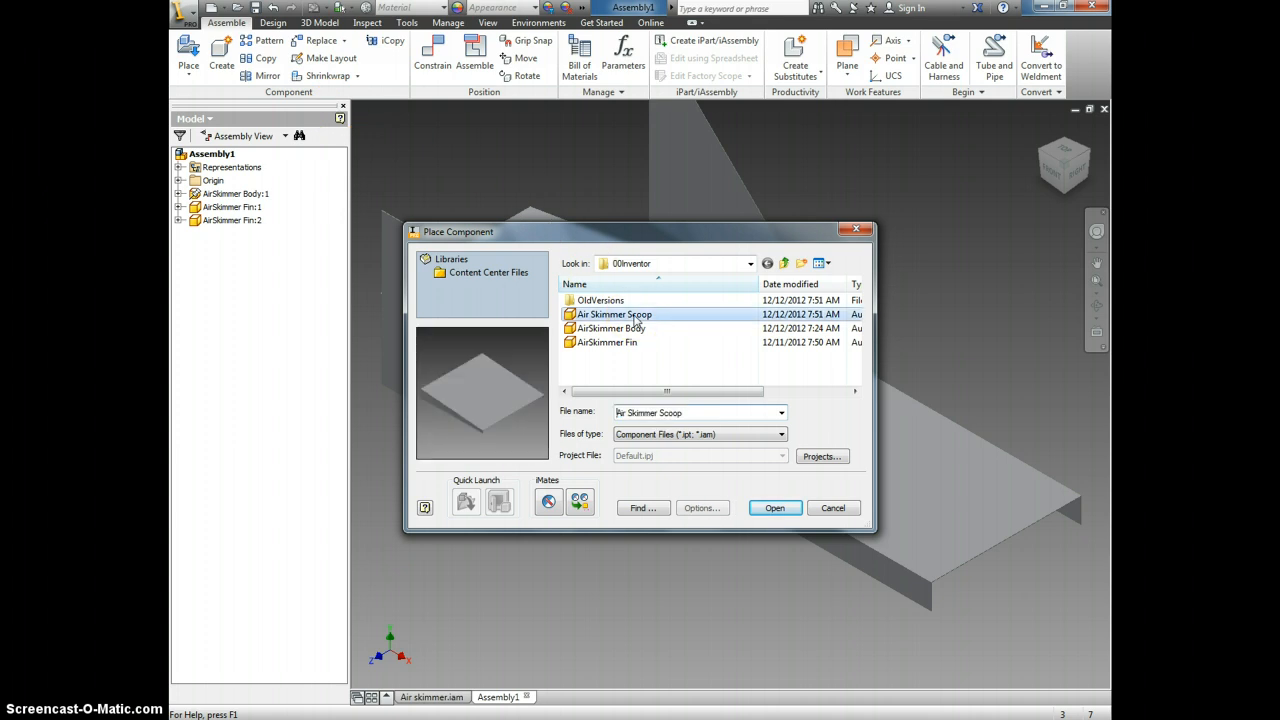
click(776, 508)
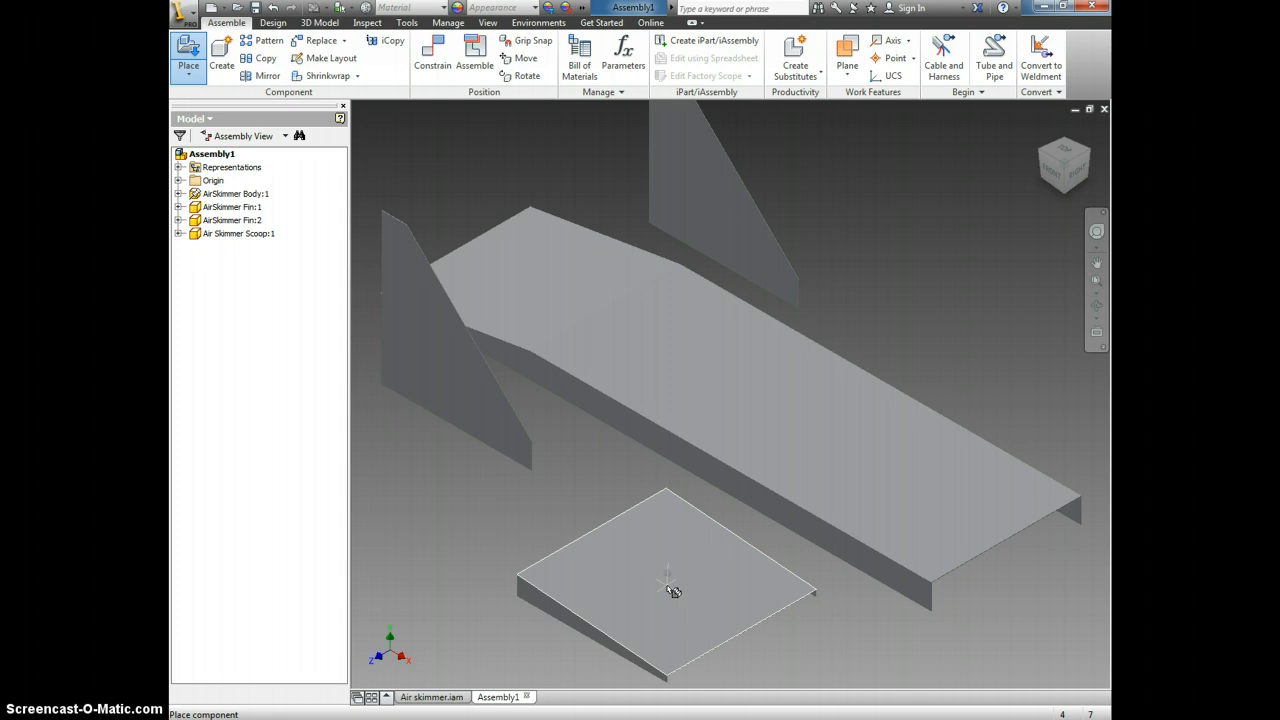
click(670, 590)
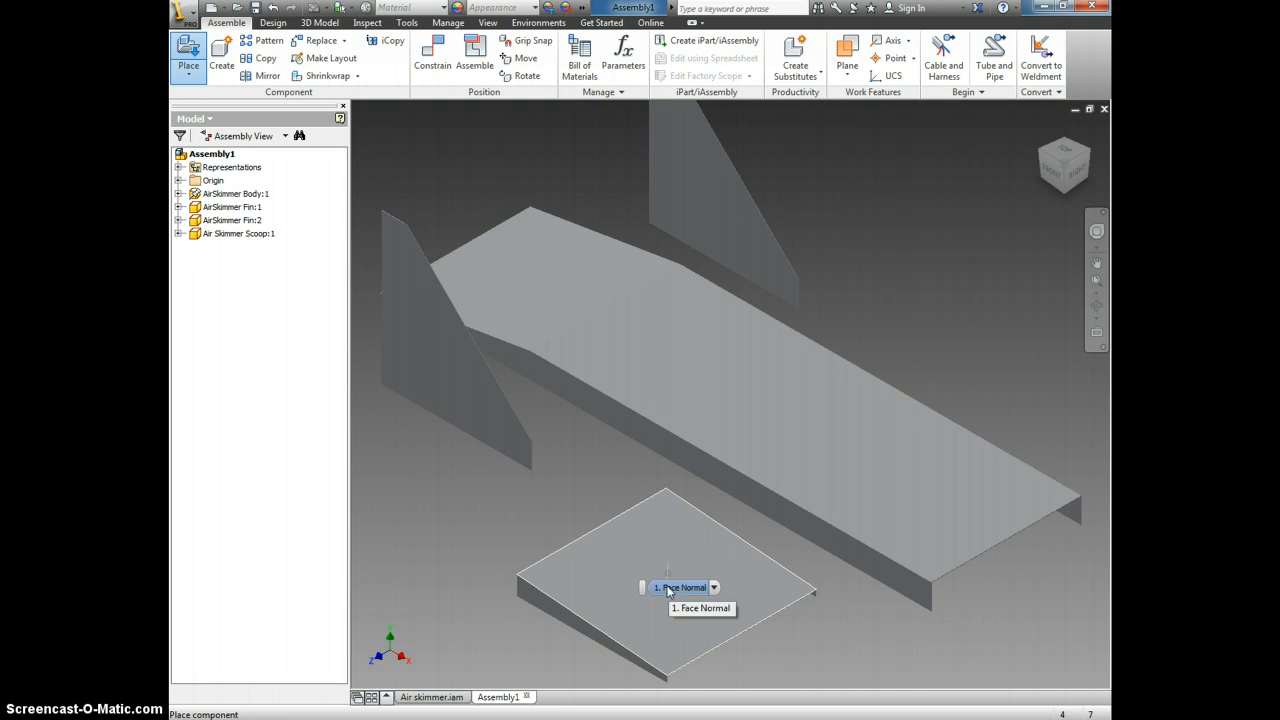